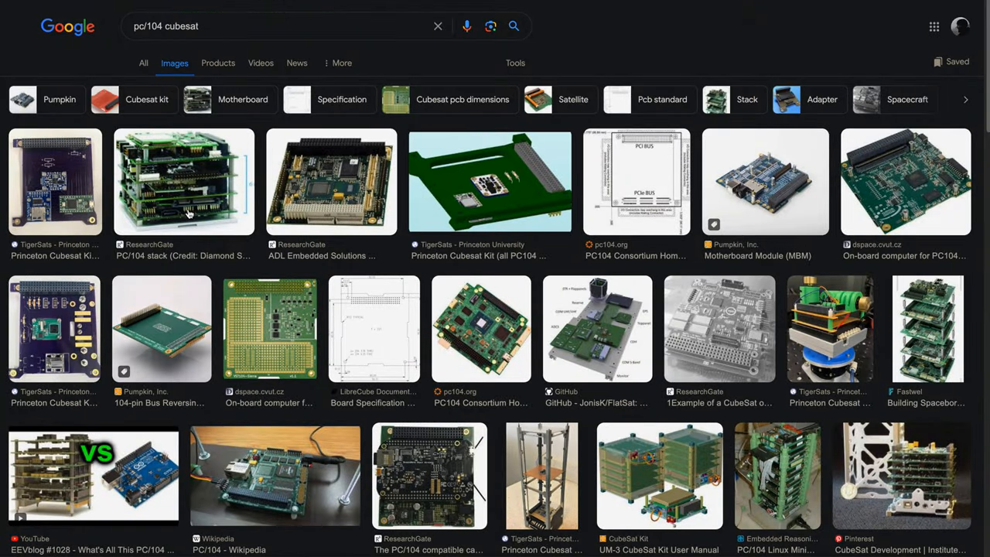
Step: Preview the PC/104 stack photo, the ADL PC/104 Plus board and the next result thumbnail
{"action": "left_click", "coordinate": [183, 181]}
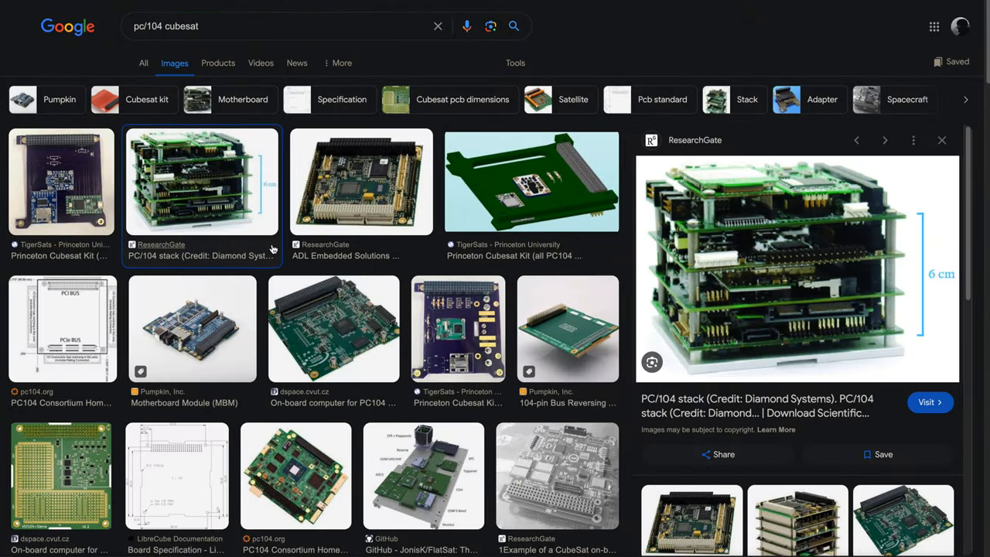
{"action": "left_click", "coordinate": [361, 181]}
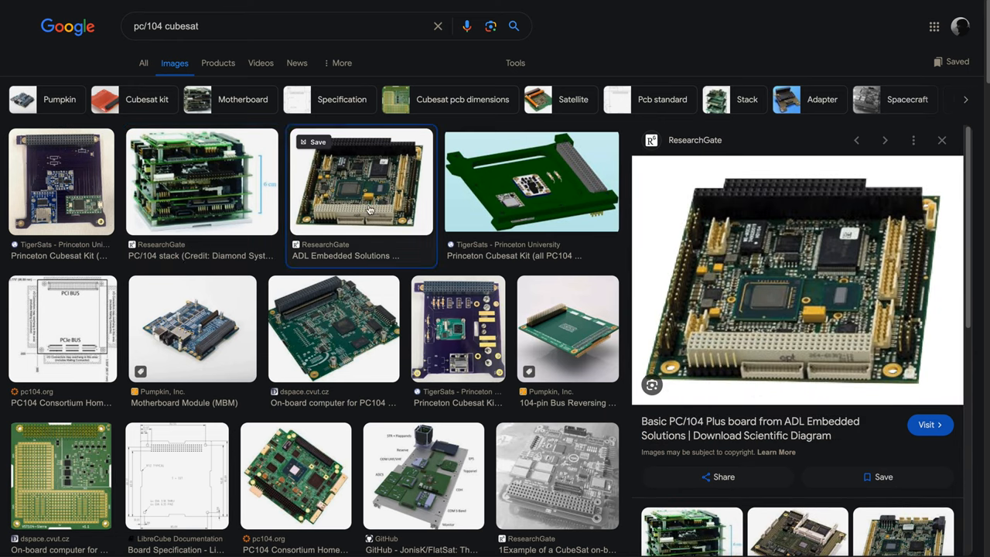
{"action": "left_click", "coordinate": [532, 183]}
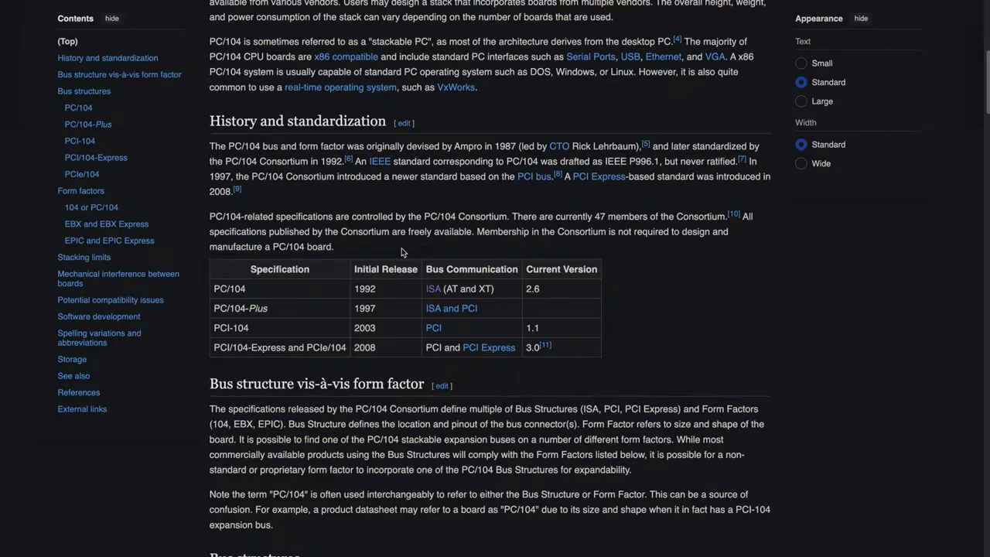
{"action": "double_click", "coordinate": [226, 289]}
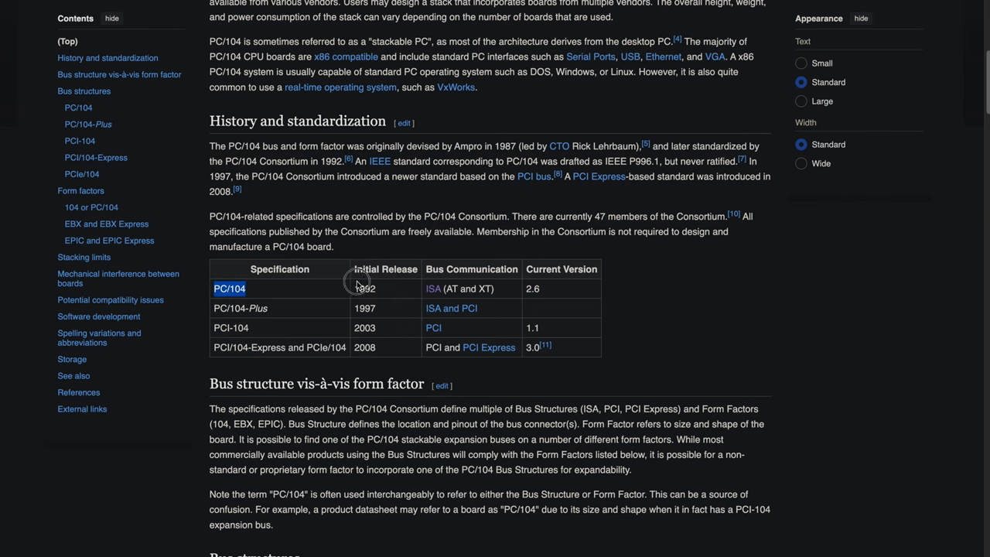
{"action": "scroll", "scroll_direction": "up", "scroll_amount": 3}
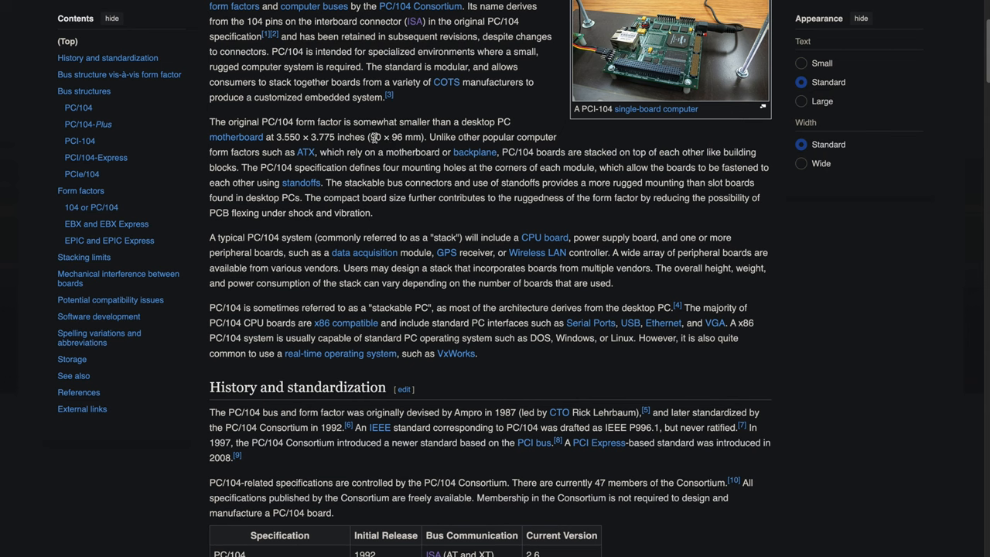
{"action": "double_click", "coordinate": [386, 136]}
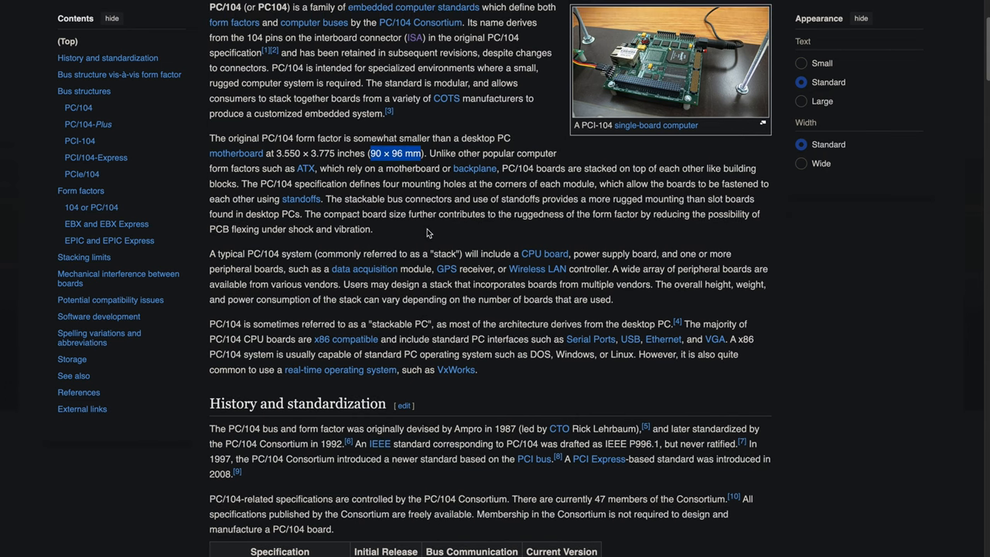
{"action": "scroll", "scroll_direction": "up", "scroll_amount": 3}
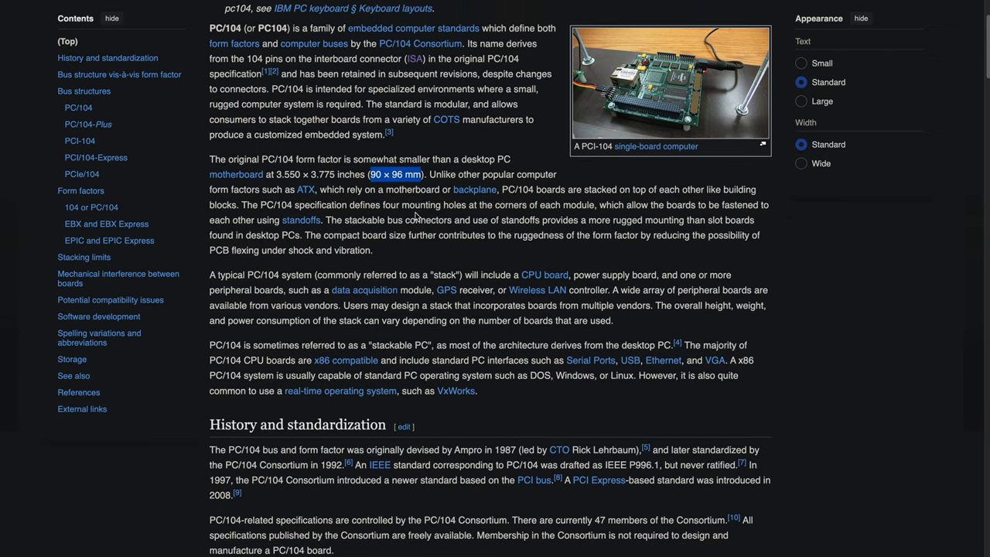
{"action": "mouse_move", "coordinate": [402, 203]}
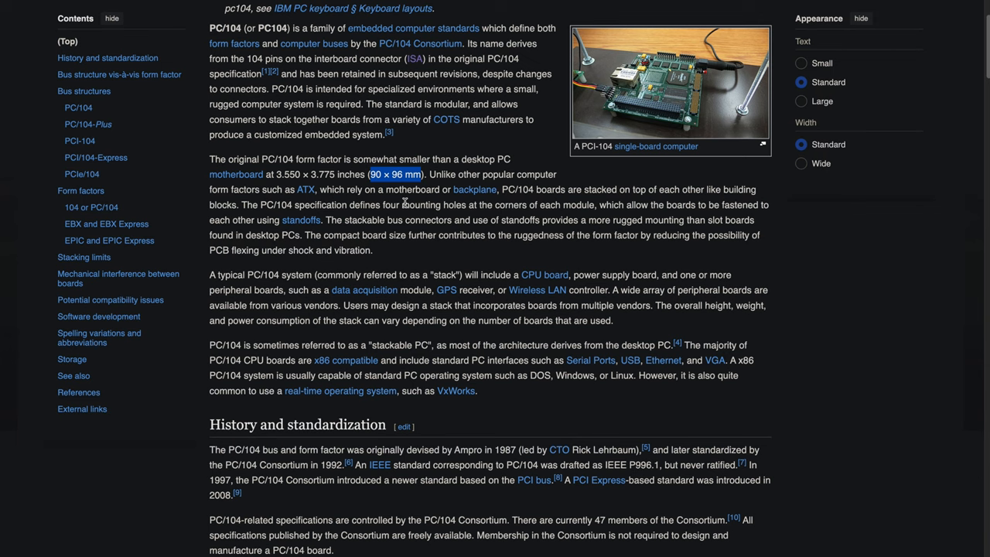
{"action": "left_click", "coordinate": [245, 52]}
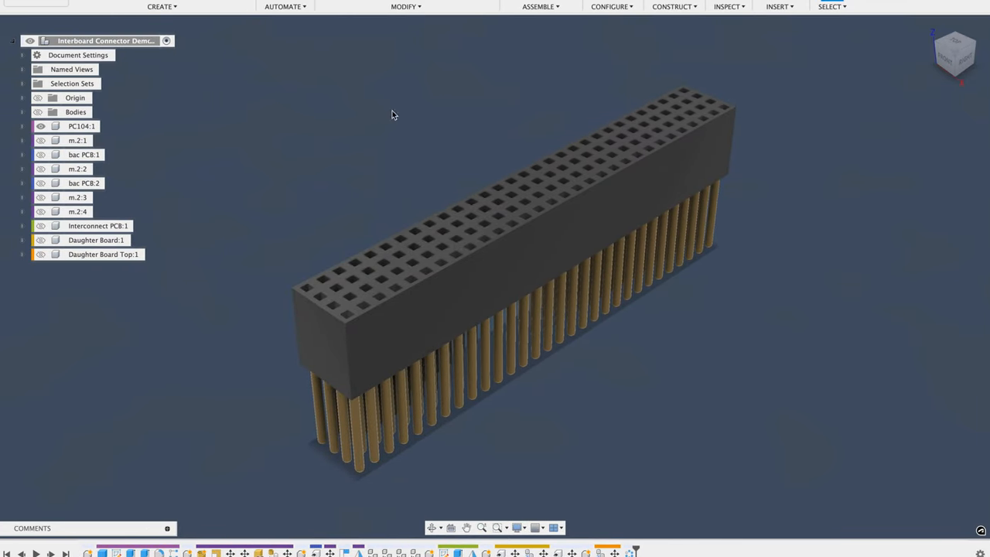
{"action": "mouse_move", "coordinate": [357, 248]}
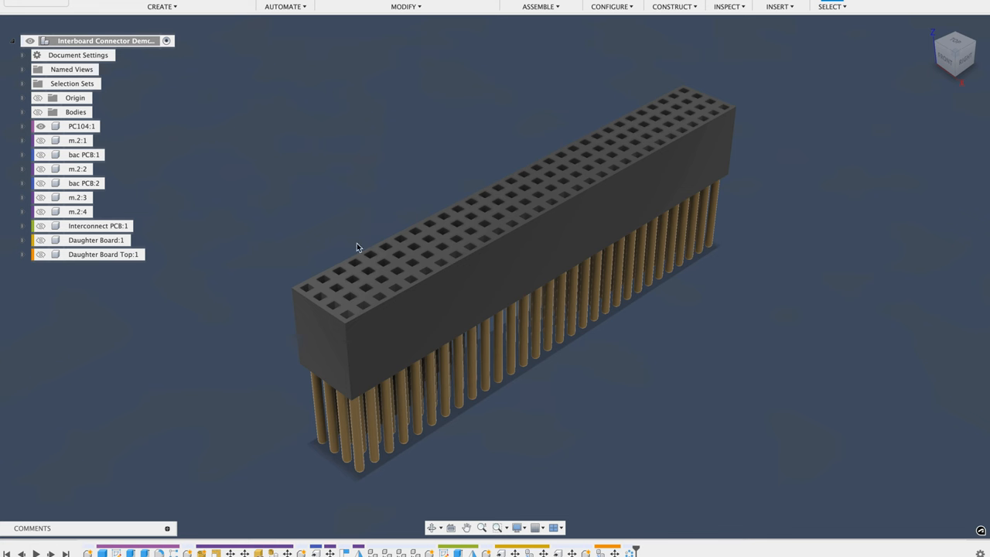
{"action": "mouse_move", "coordinate": [291, 316]}
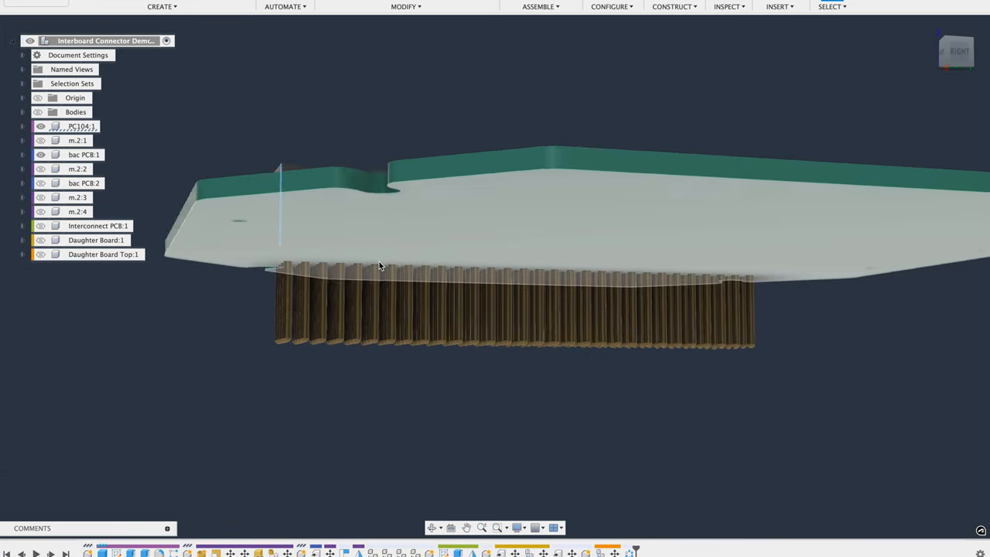
{"action": "left_click_drag", "start_coordinate": [379, 266], "coordinate": [394, 282]}
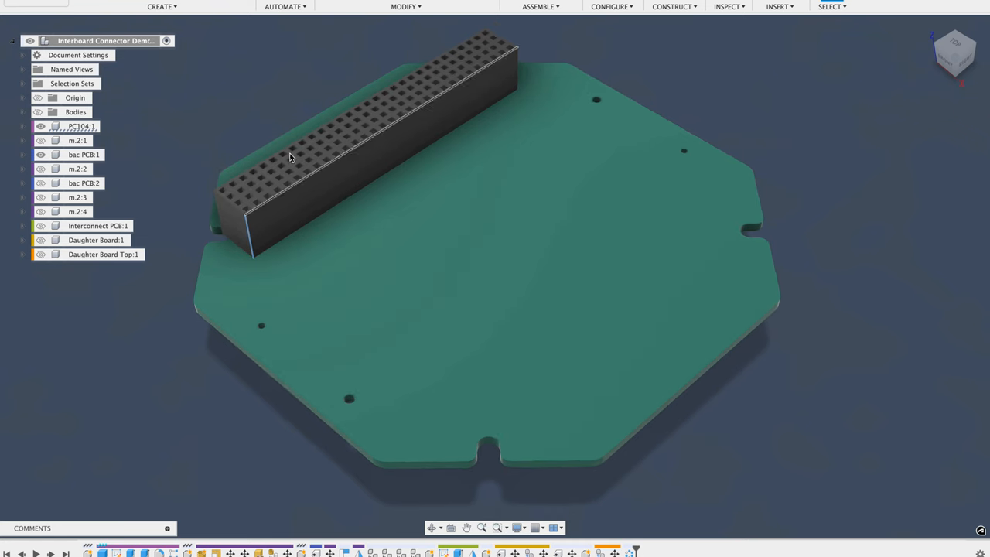
{"action": "left_click", "coordinate": [306, 184]}
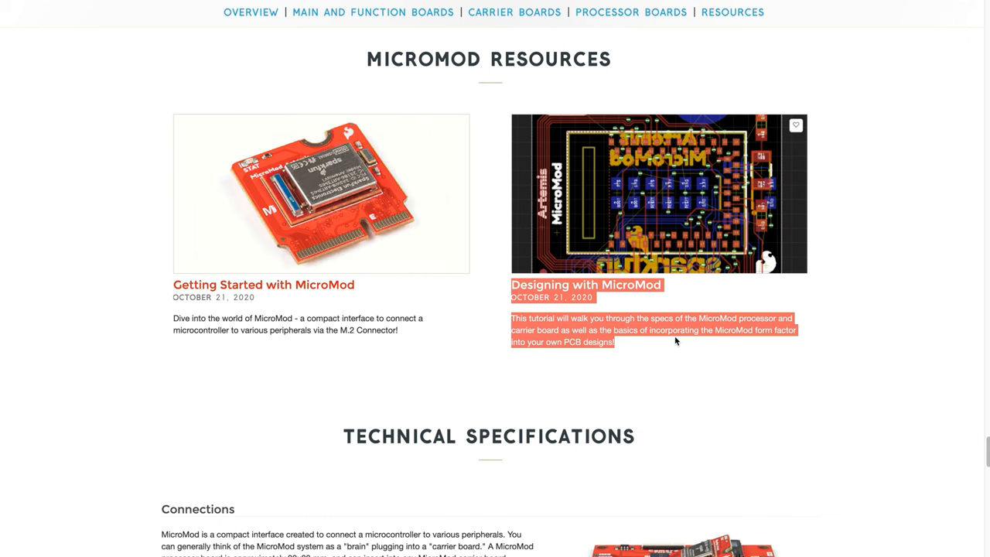
Step: Scroll the MicroMod page to the Technical Specifications and M.2 pinout table
{"action": "scroll", "scroll_direction": "down", "scroll_amount": 3}
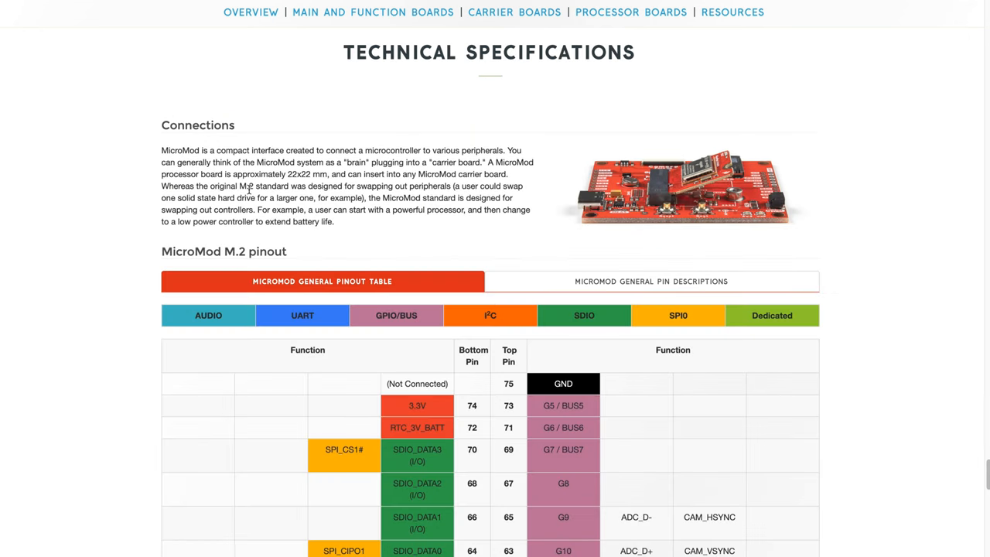
{"action": "mouse_move", "coordinate": [280, 301]}
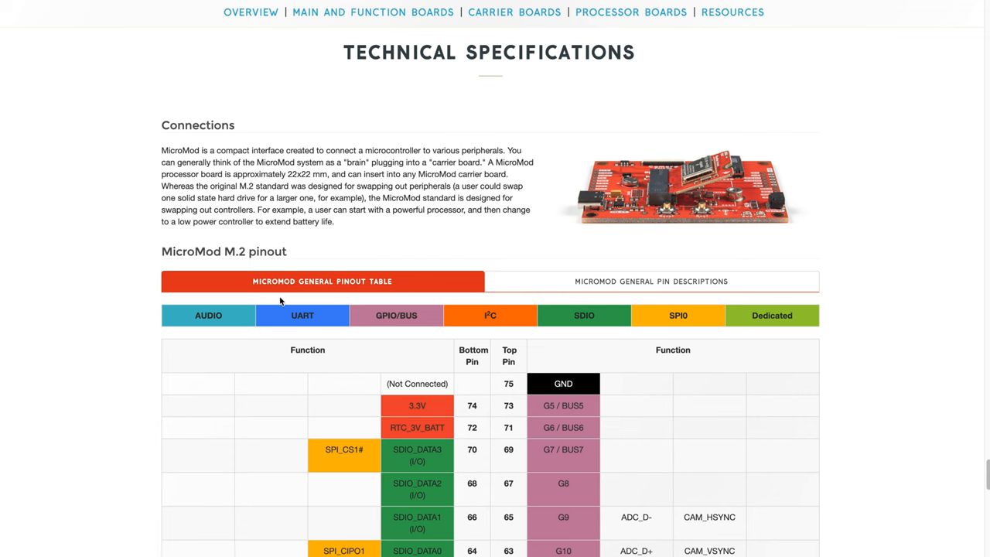
{"action": "scroll", "scroll_direction": "down", "scroll_amount": 3}
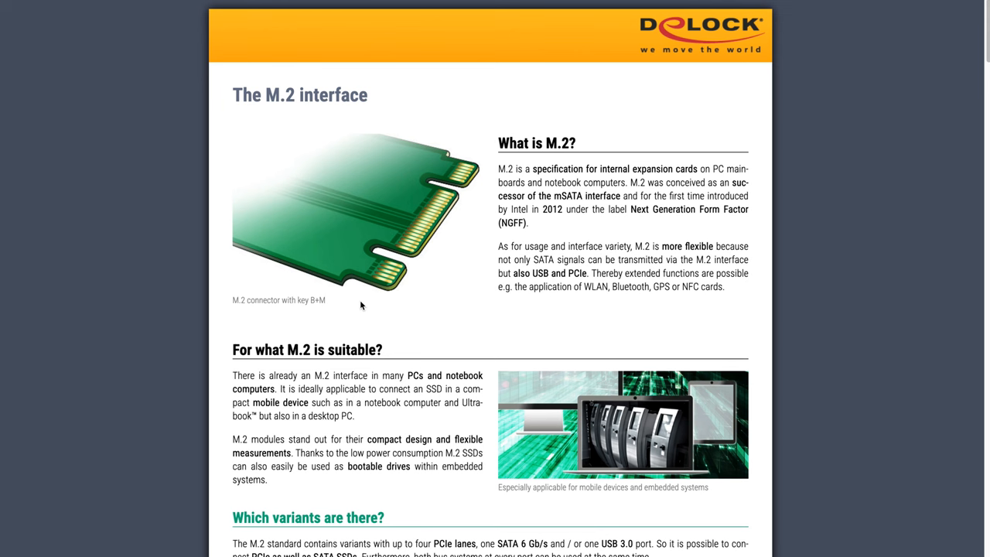
{"action": "mouse_move", "coordinate": [374, 212]}
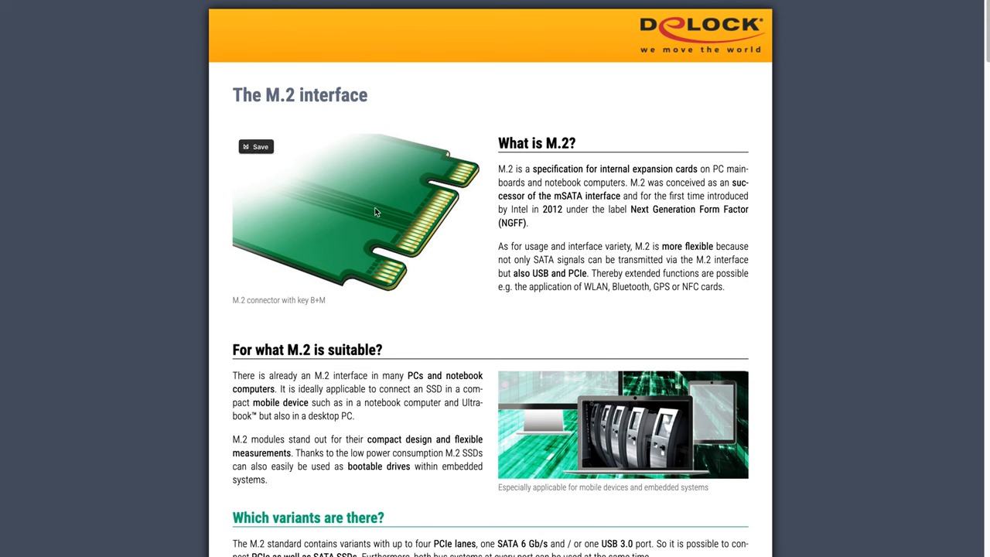
{"action": "mouse_move", "coordinate": [365, 235]}
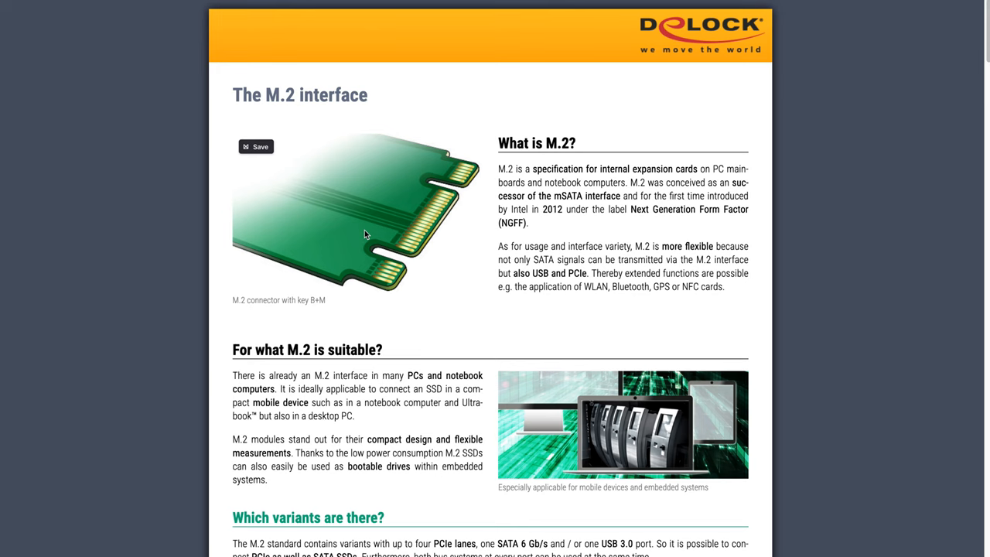
Step: Scroll the Delock page to the M.2 key schematics and signal-support table
{"action": "scroll", "scroll_direction": "down", "scroll_amount": 3}
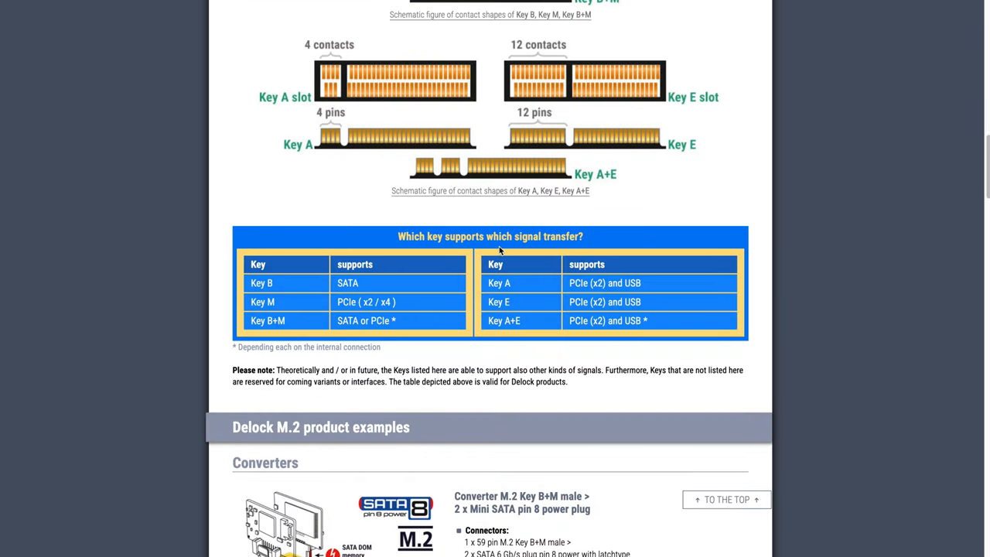
{"action": "mouse_move", "coordinate": [532, 358]}
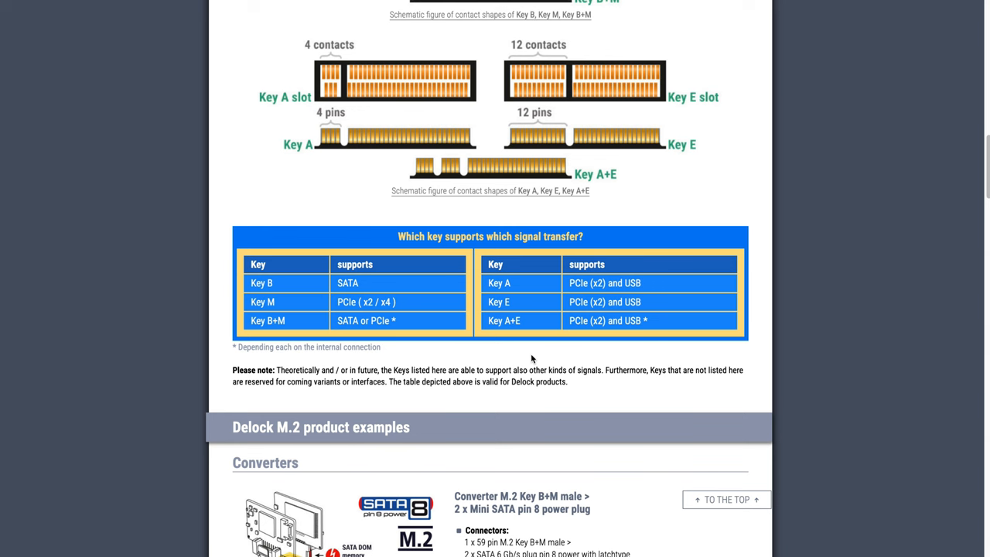
{"action": "mouse_move", "coordinate": [594, 316]}
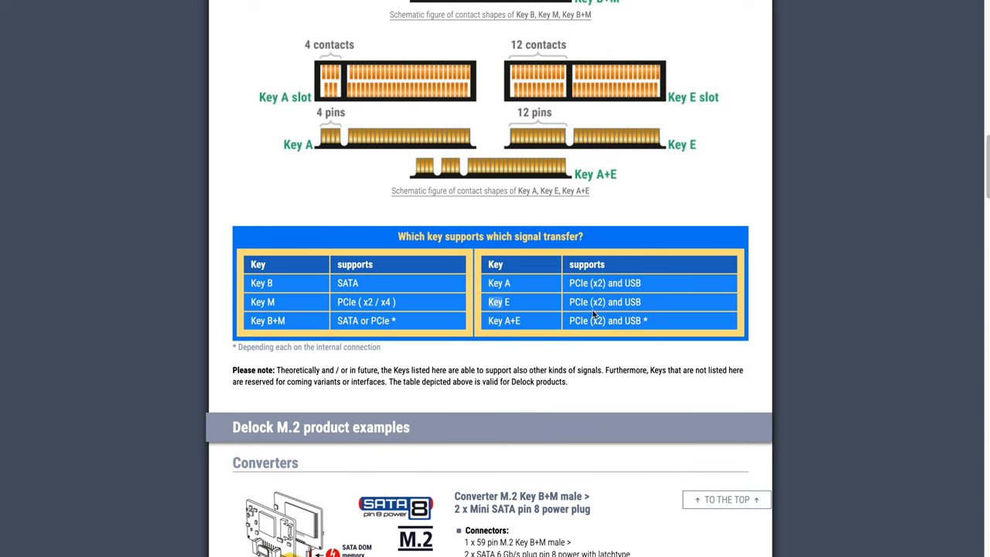
{"action": "mouse_move", "coordinate": [634, 302]}
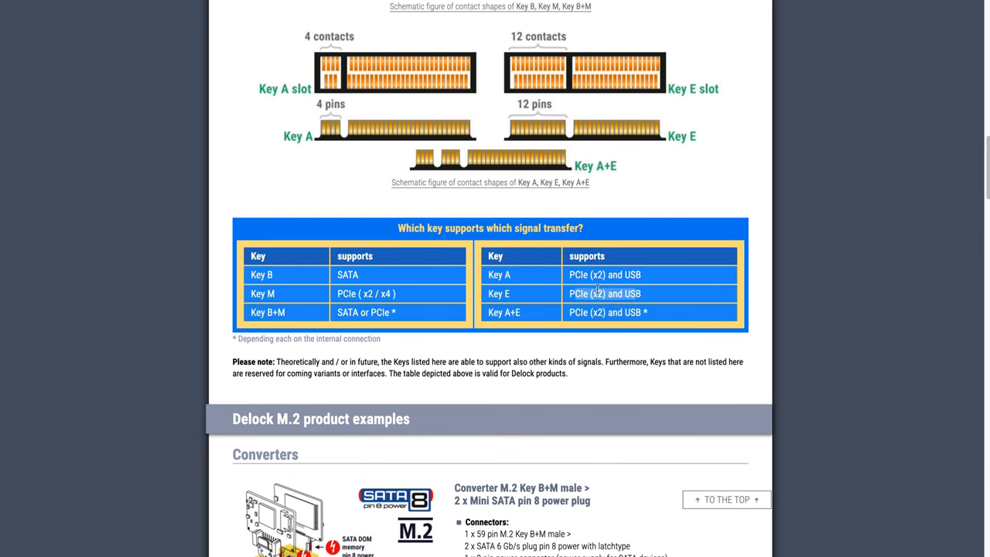
{"action": "scroll", "scroll_direction": "up", "scroll_amount": 3}
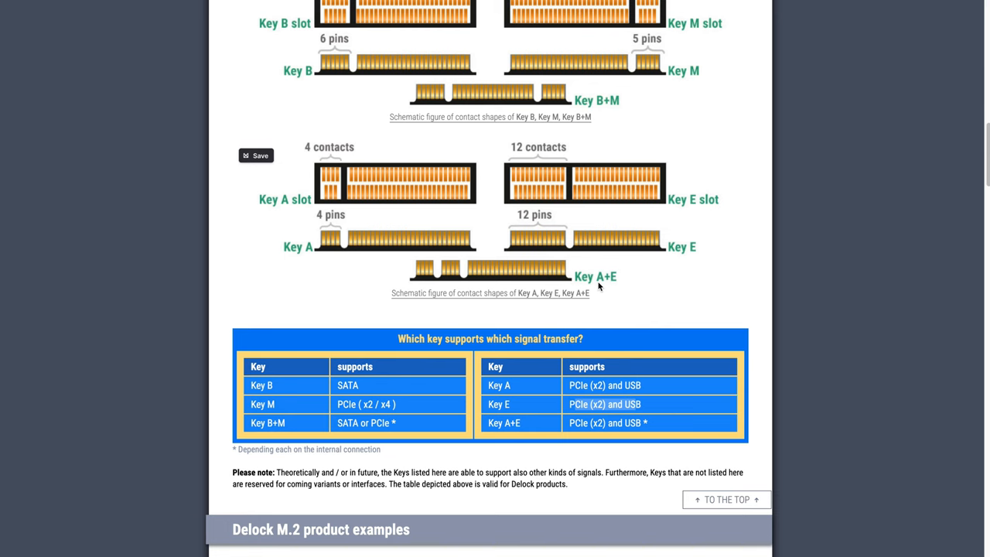
{"action": "mouse_move", "coordinate": [585, 238]}
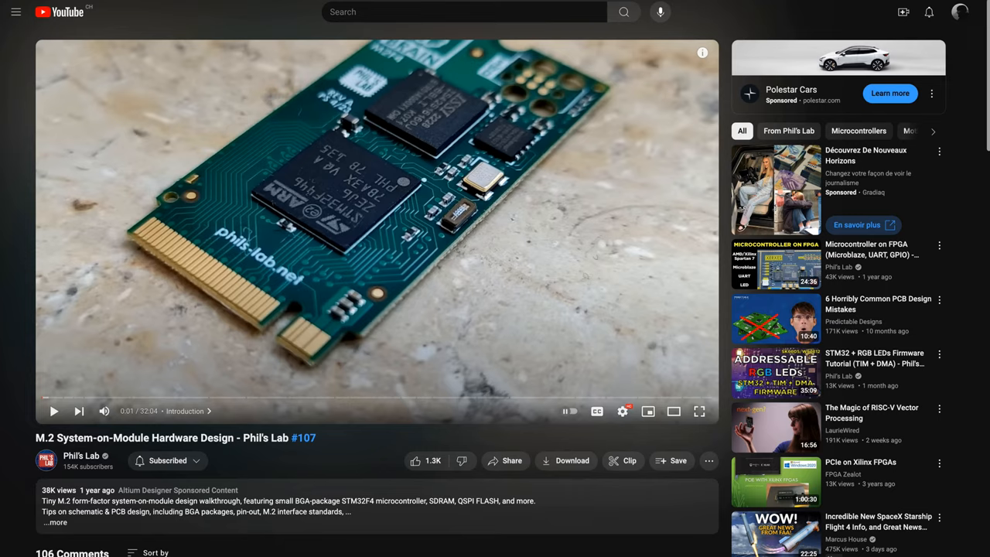
{"action": "mouse_move", "coordinate": [302, 472]}
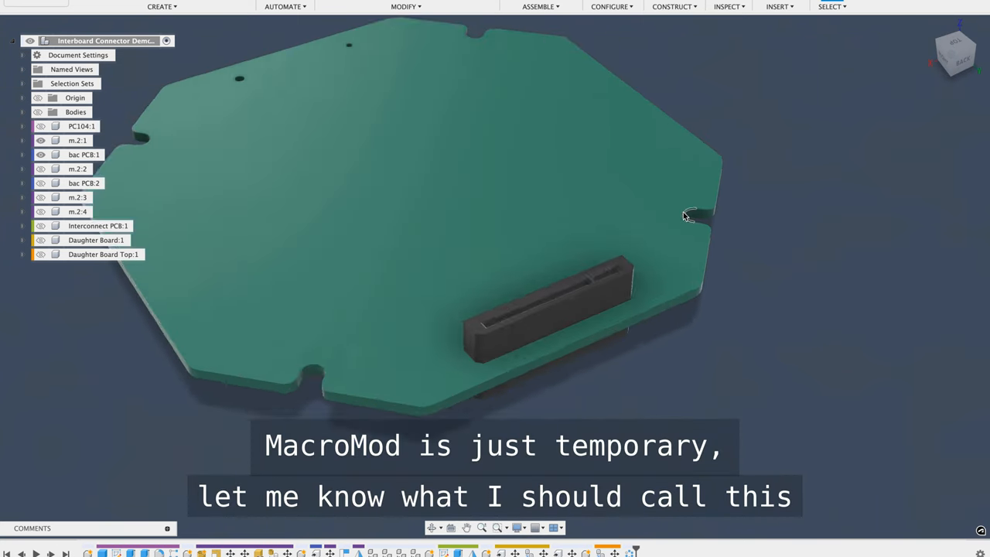
{"action": "left_click_drag", "start_coordinate": [688, 217], "coordinate": [653, 247]}
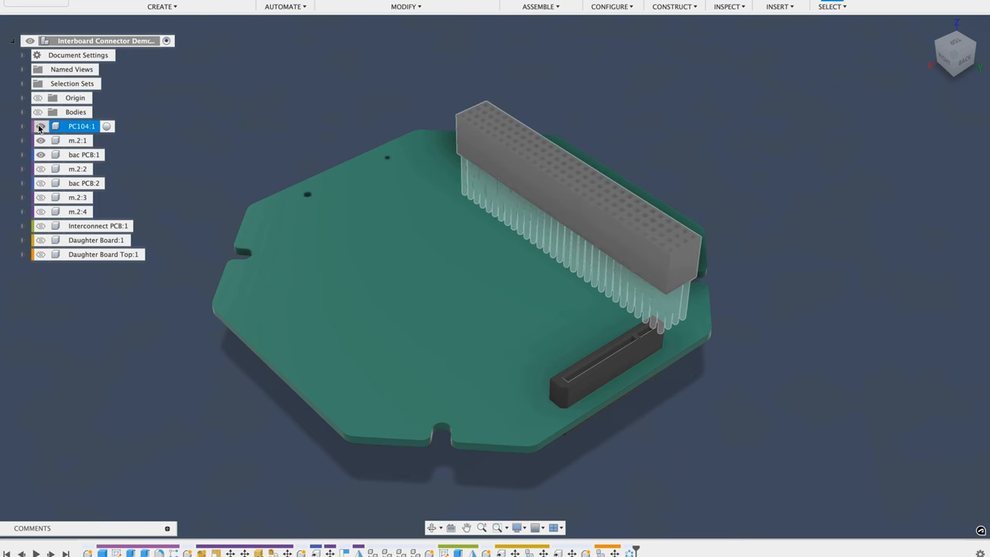
Step: Hide the PC104:1 stacking connector in the Browser so only the M.2 socket remains
{"action": "left_click", "coordinate": [40, 127]}
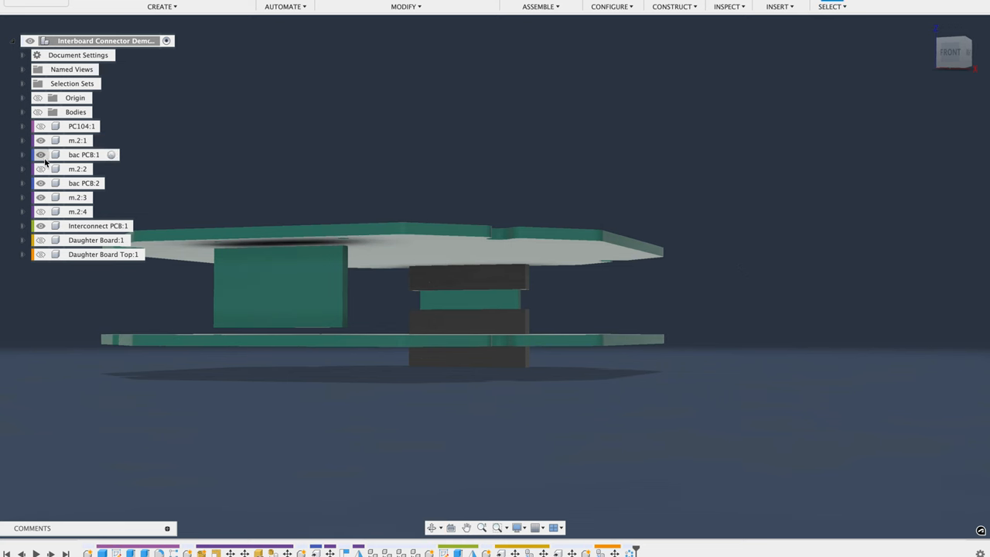
Step: Hide bac PCB:1, leaving two octagonal boards joined by connector stacks
{"action": "left_click", "coordinate": [40, 169]}
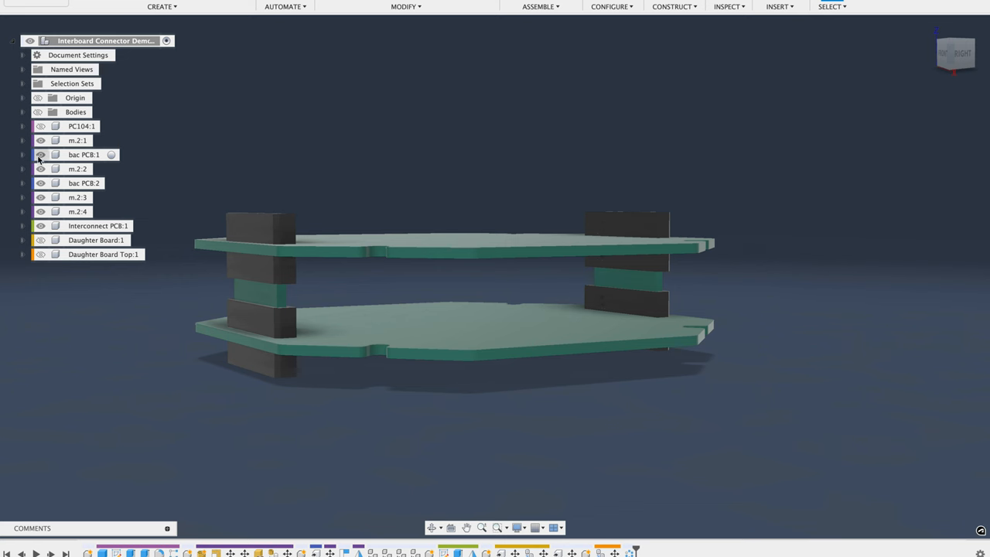
Step: Show the side clamp components and orbit to view them gripping the board edges
{"action": "left_click", "coordinate": [74, 111]}
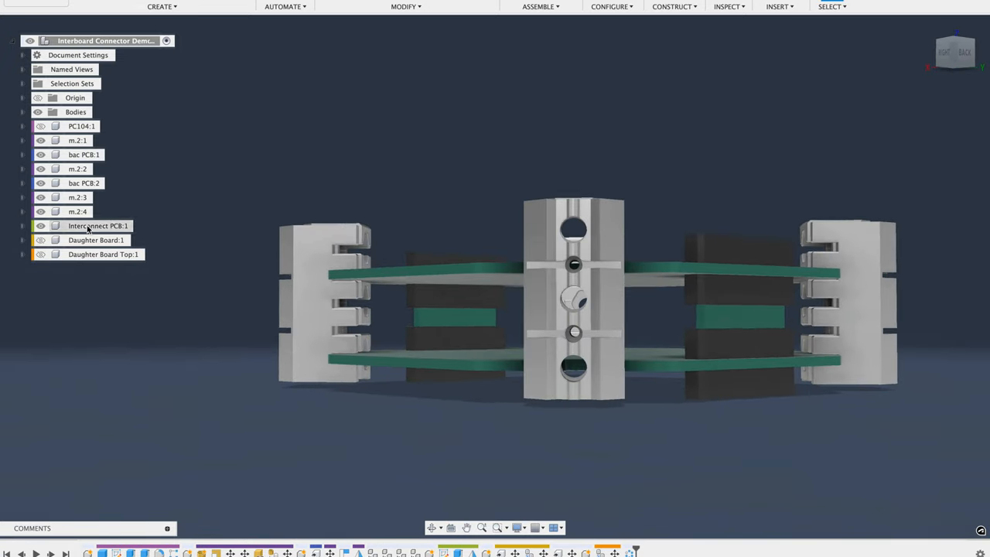
{"action": "left_click_drag", "start_coordinate": [541, 309], "coordinate": [503, 310]}
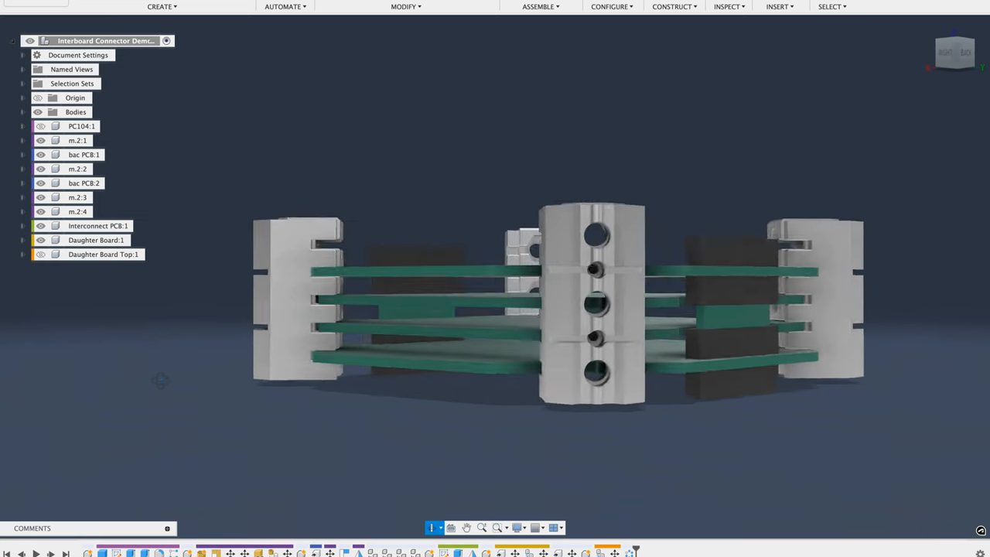